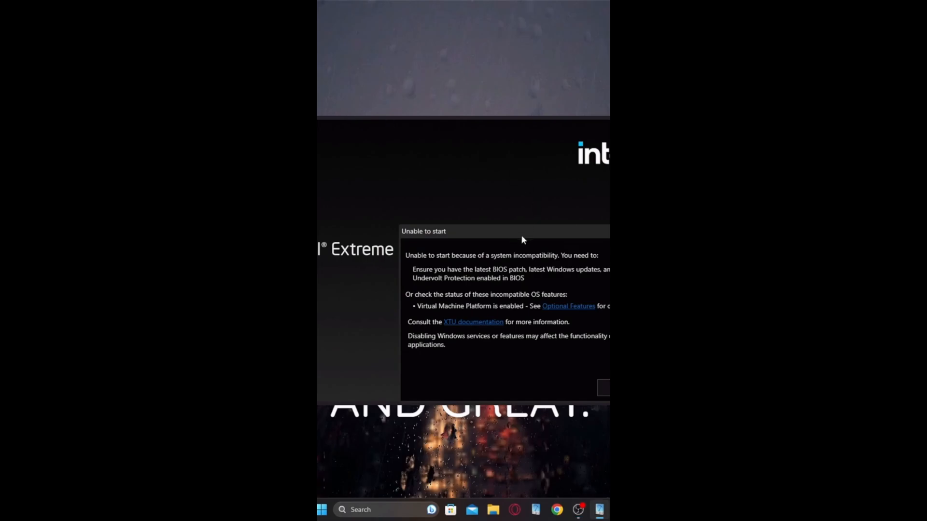
- Move the XTU 'Unable to start' warning into view and follow its Optional Features link
left_click_drag(521, 231, 480, 163)
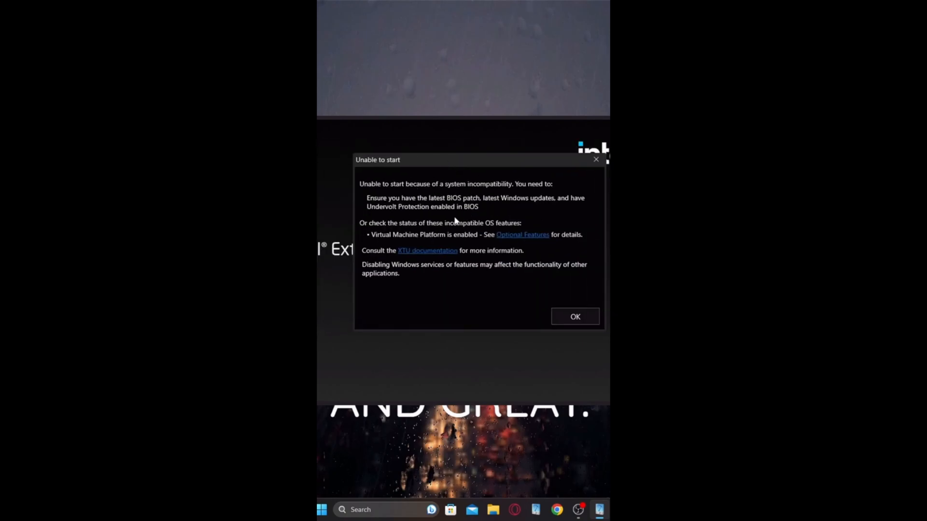
mouse_move(442, 214)
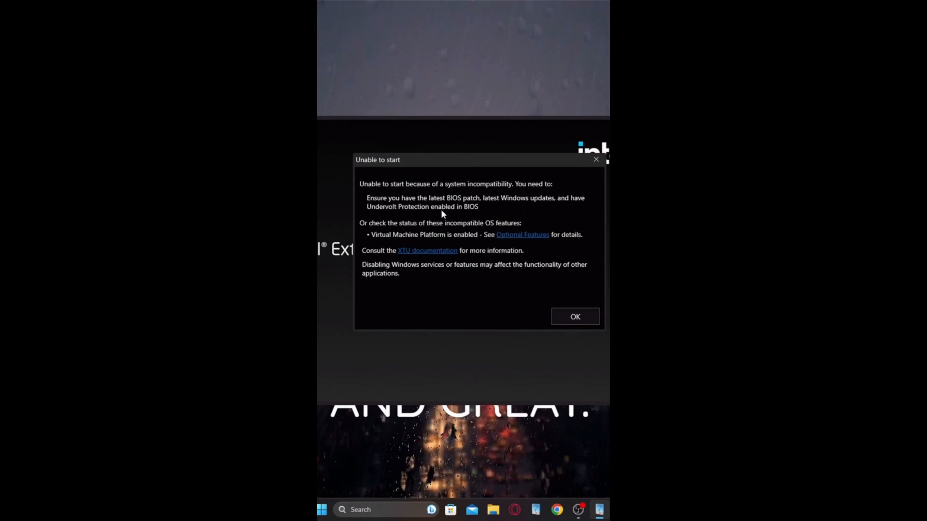
mouse_move(472, 221)
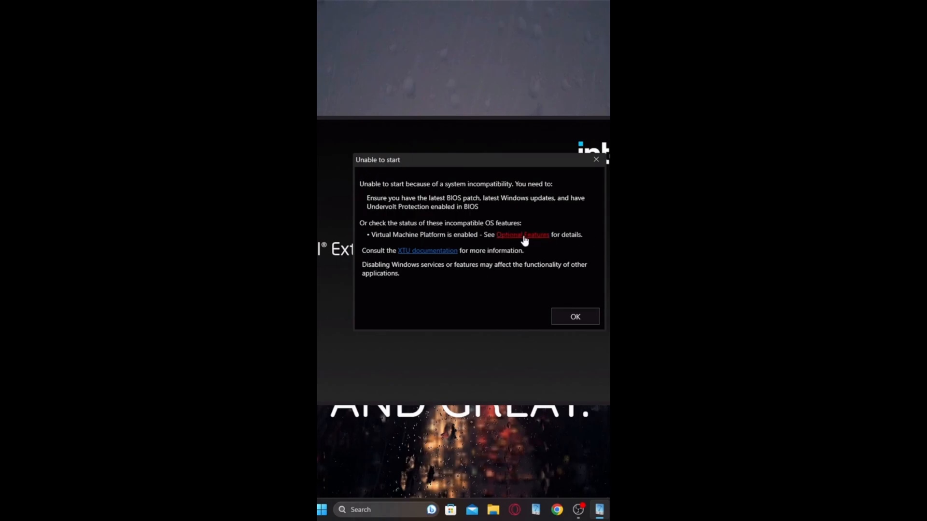
left_click(523, 235)
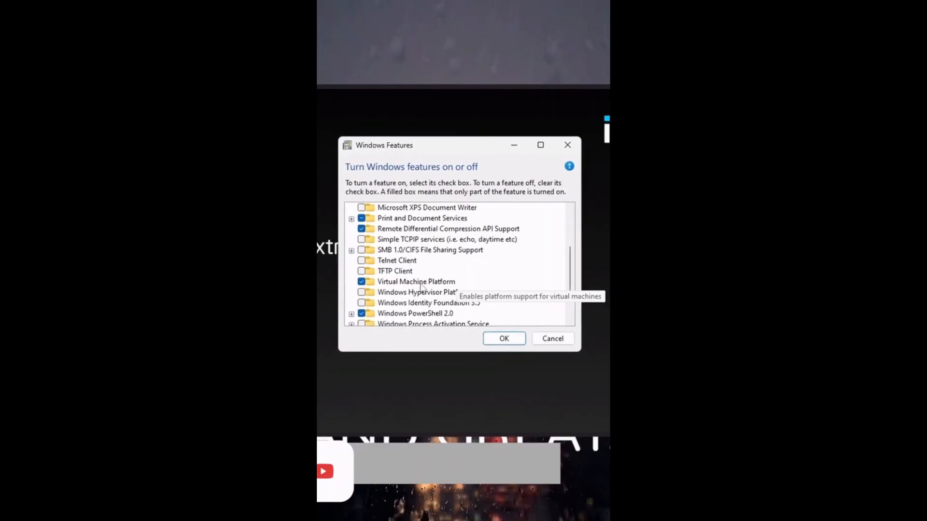
- Uncheck Virtual Machine Platform, confirm with OK, and relaunch Intel XTU from the taskbar
left_click(416, 281)
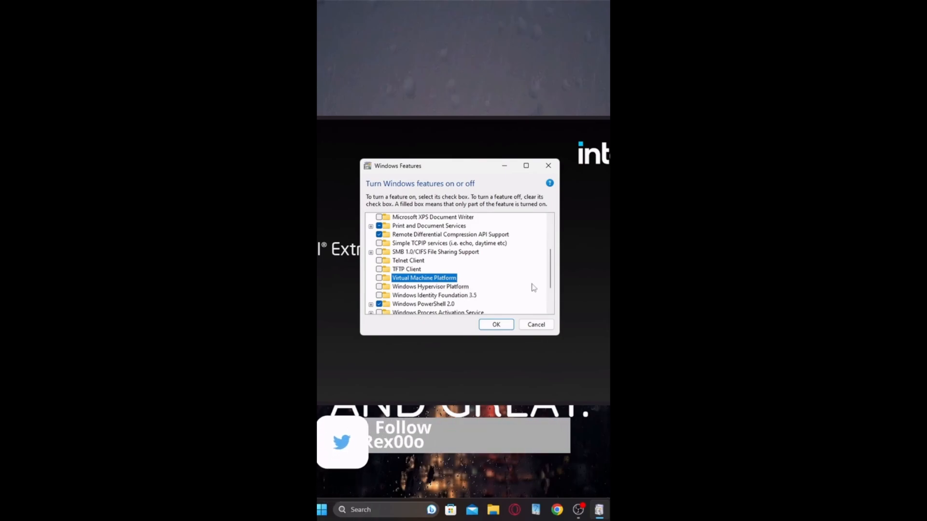
left_click(496, 325)
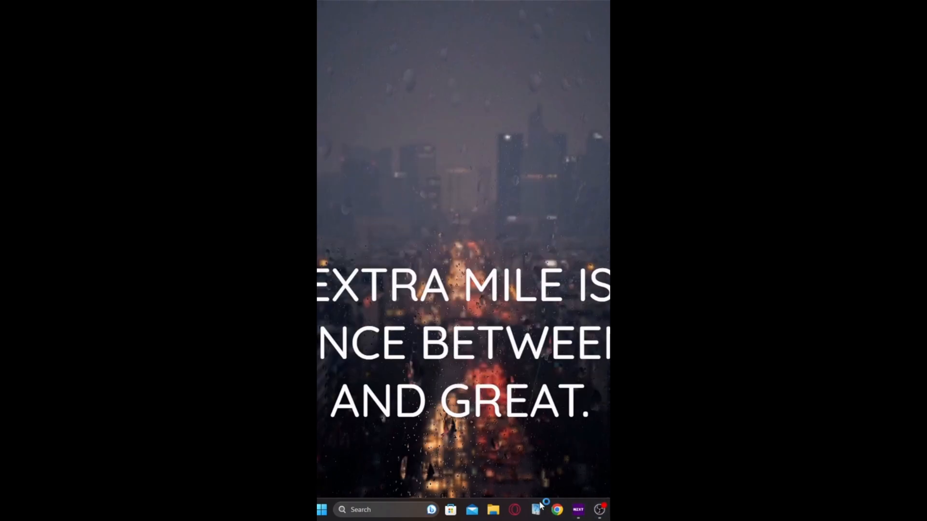
left_click(537, 510)
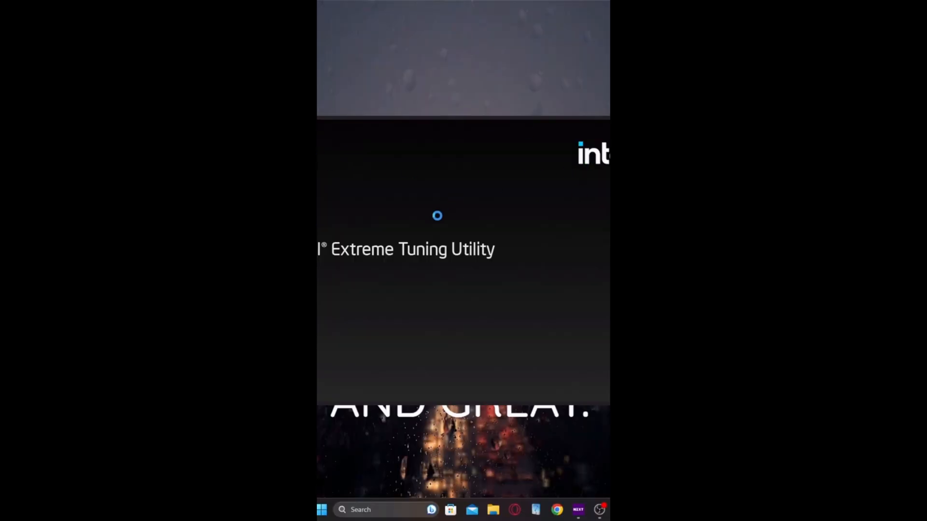